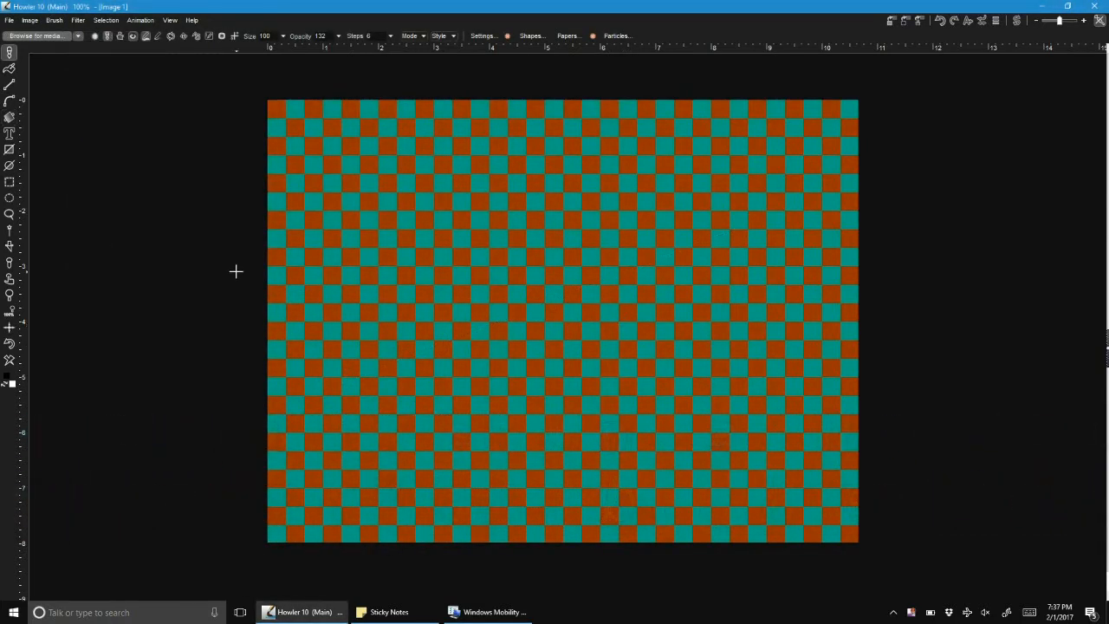
mouse_move(121, 184)
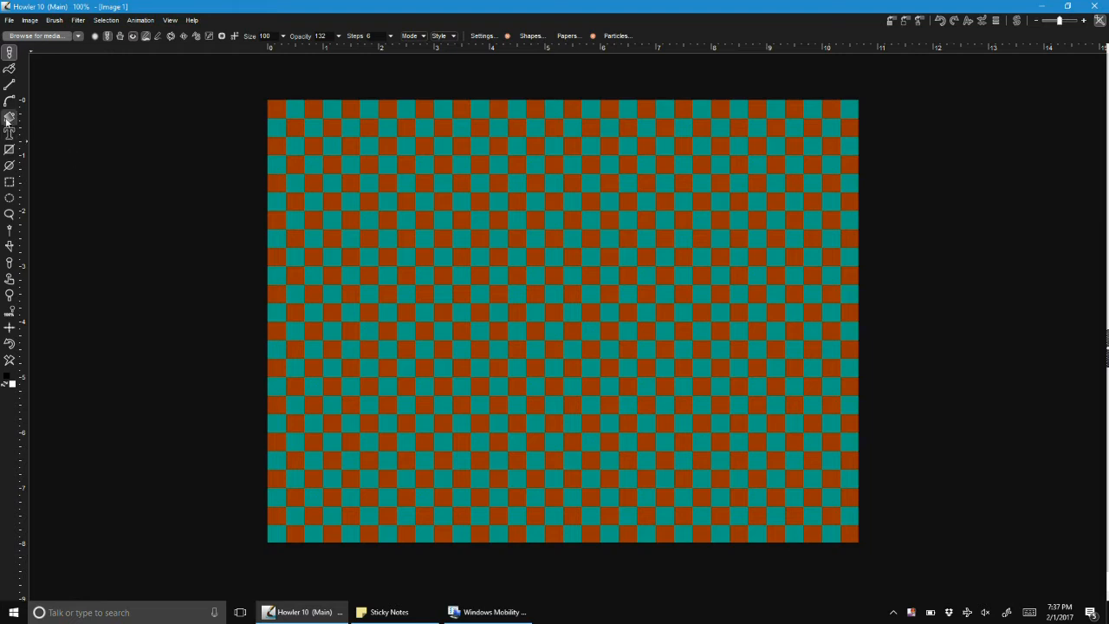
Step: Switch to the gradient tools in the left toolbox over the checkerboard image
left_click(11, 118)
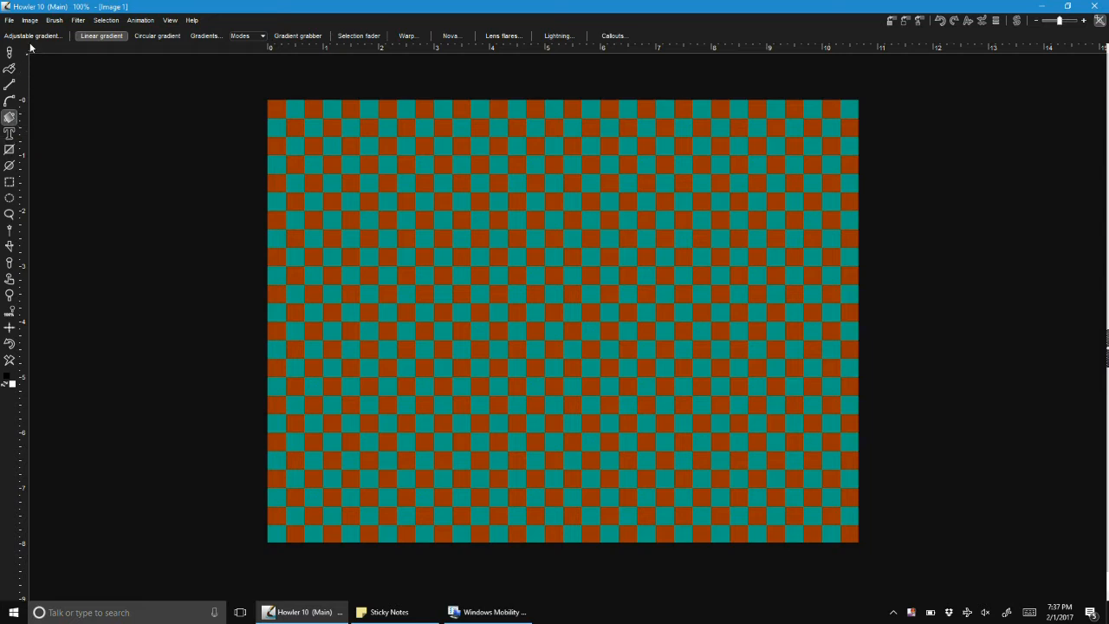
mouse_move(34, 35)
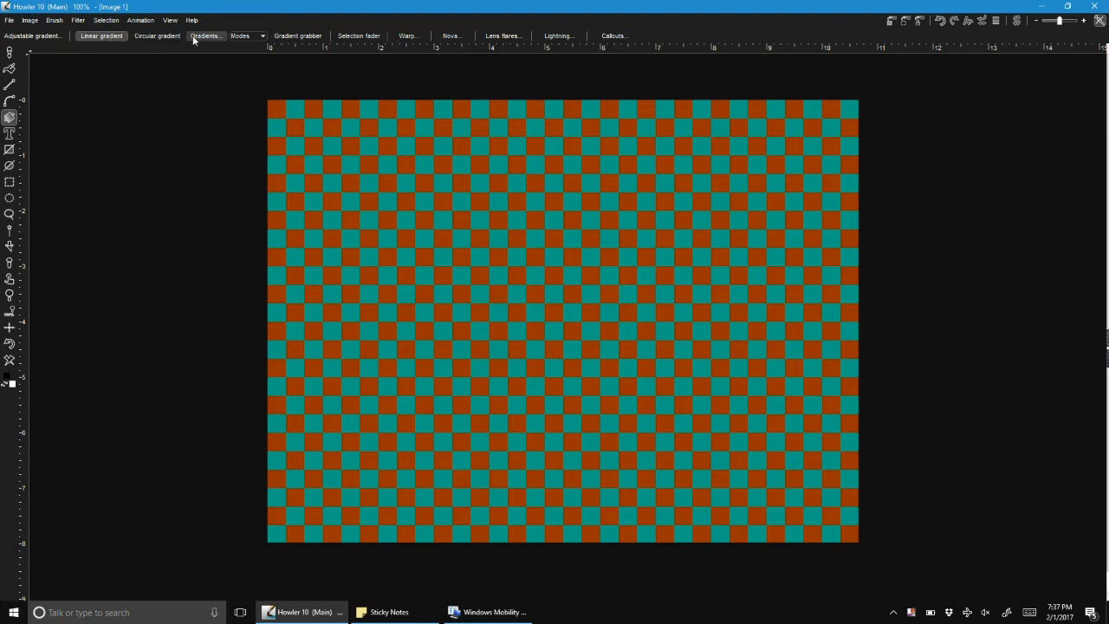
mouse_move(204, 35)
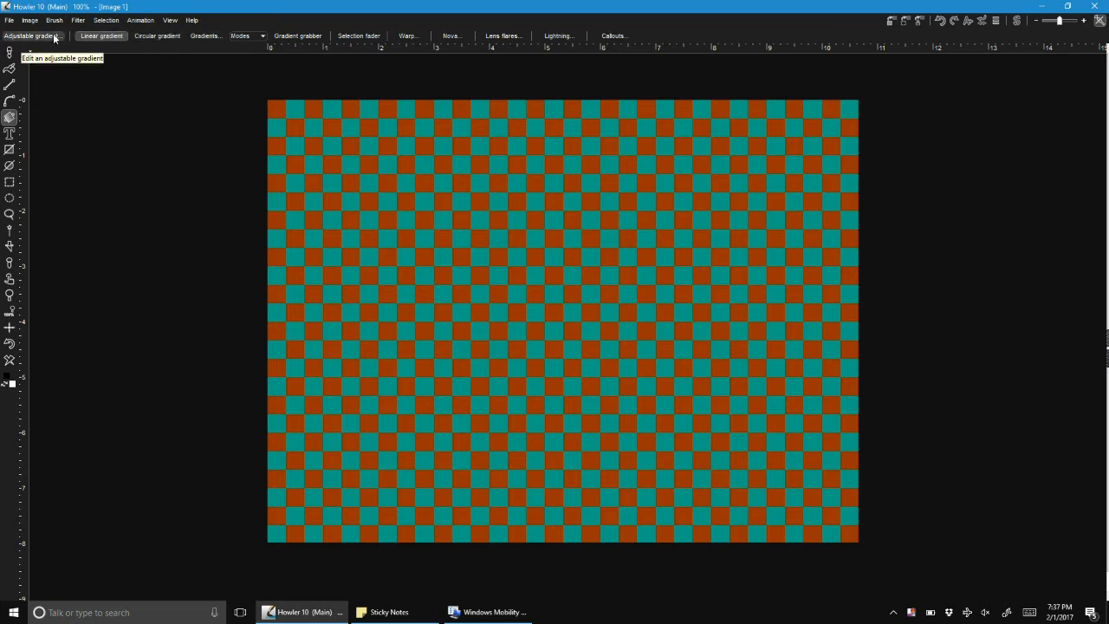
Step: Draw an adjustable black-to-white gradient line across the canvas, stretched to the right
left_click(31, 35)
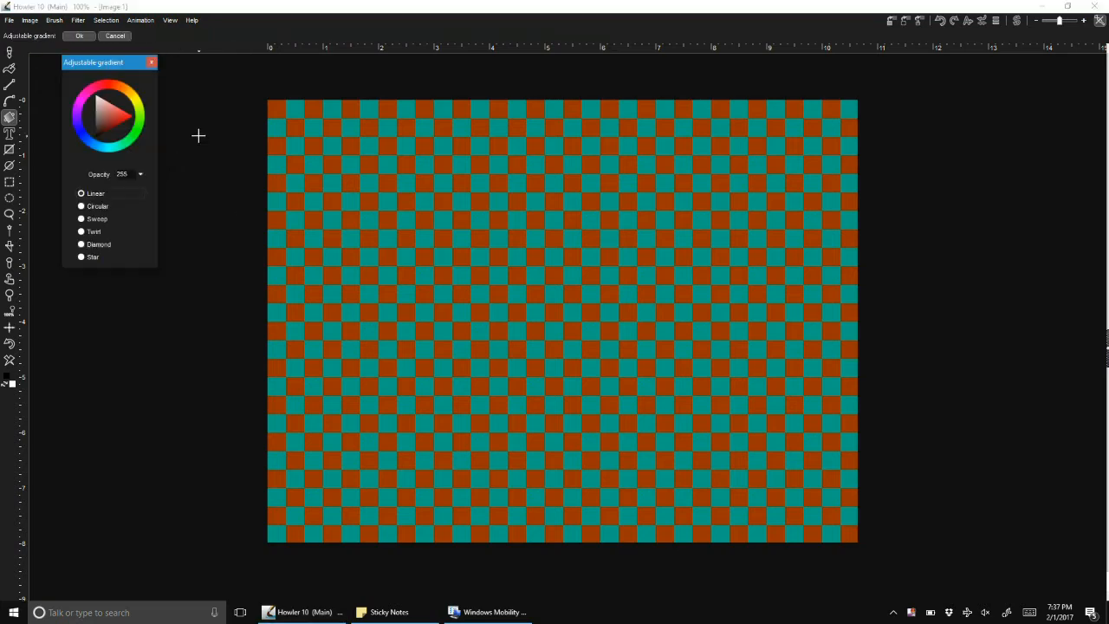
left_click_drag(367, 227, 776, 329)
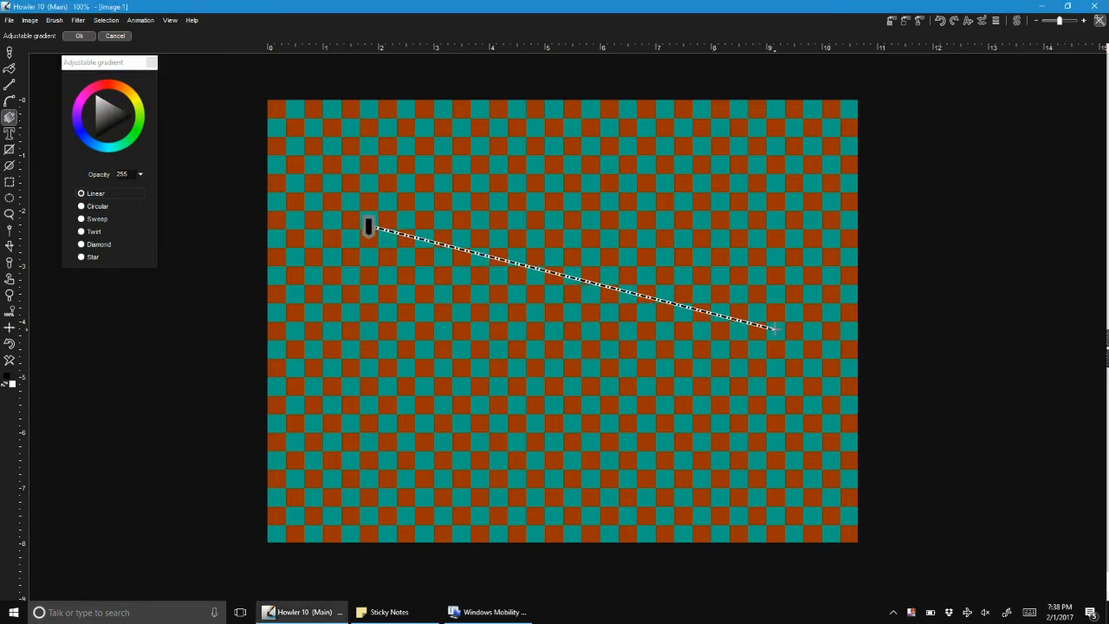
left_click_drag(368, 227, 771, 327)
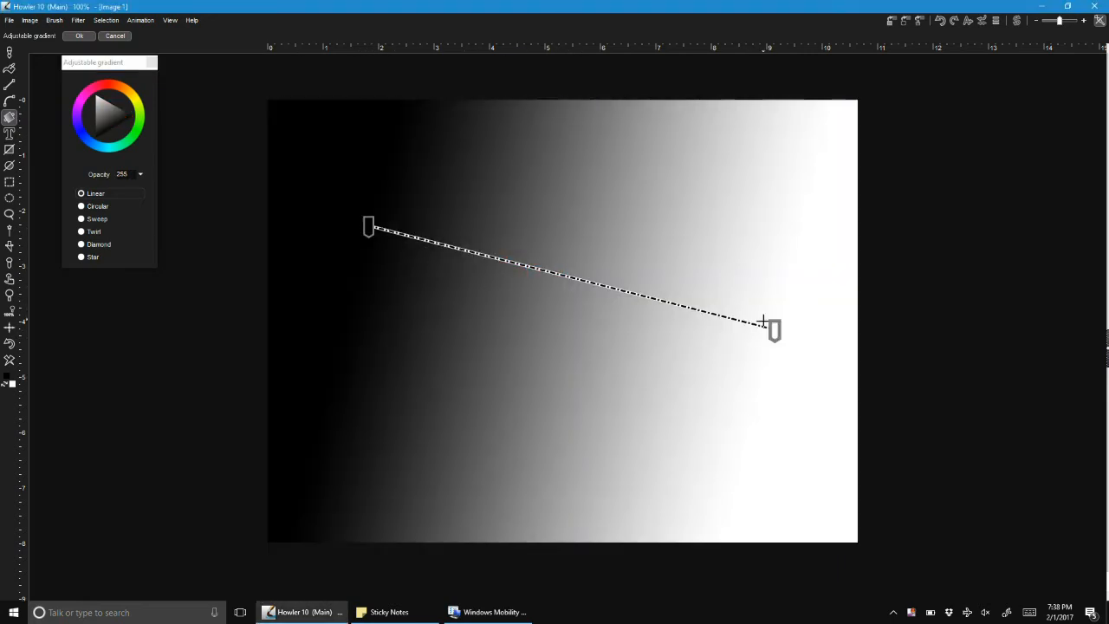
Step: Angle the gradient diagonally and reposition its starting point near the top
left_click_drag(771, 329, 575, 452)
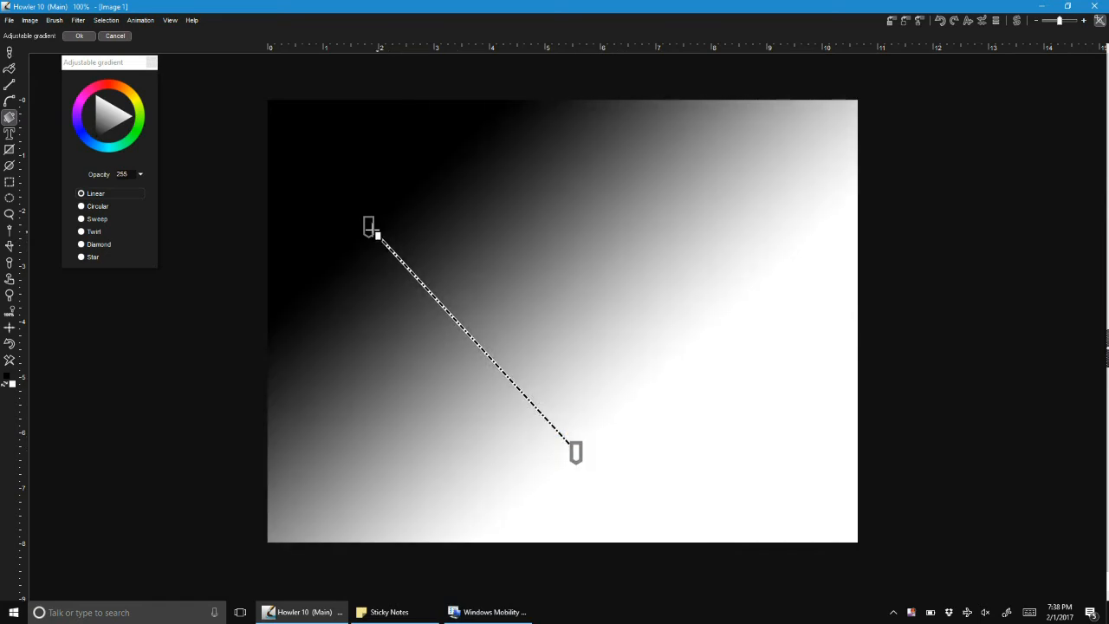
left_click_drag(371, 227, 472, 201)
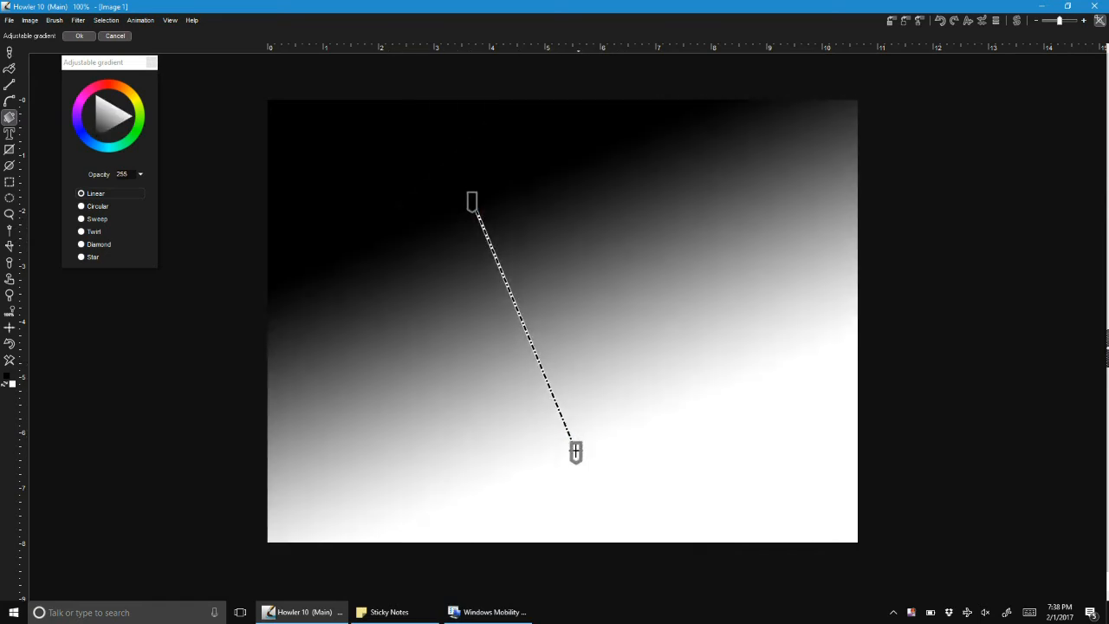
left_click(169, 21)
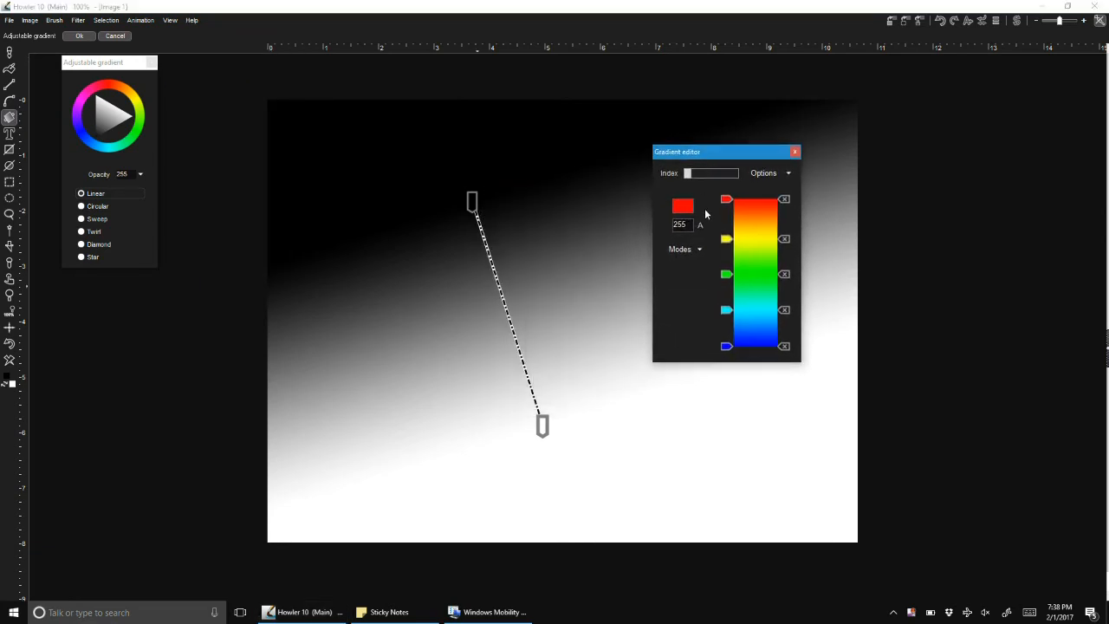
Step: Rotate the gradient to run vertically and add orange and yellow stops along its line
left_click_drag(472, 199, 554, 187)
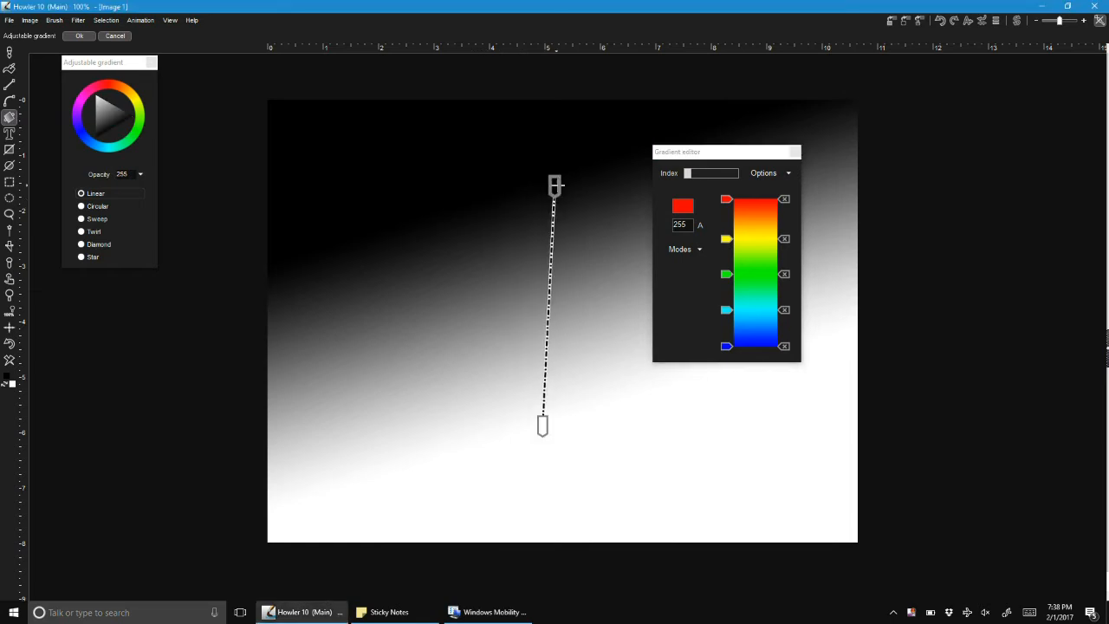
left_click_drag(554, 187, 537, 187)
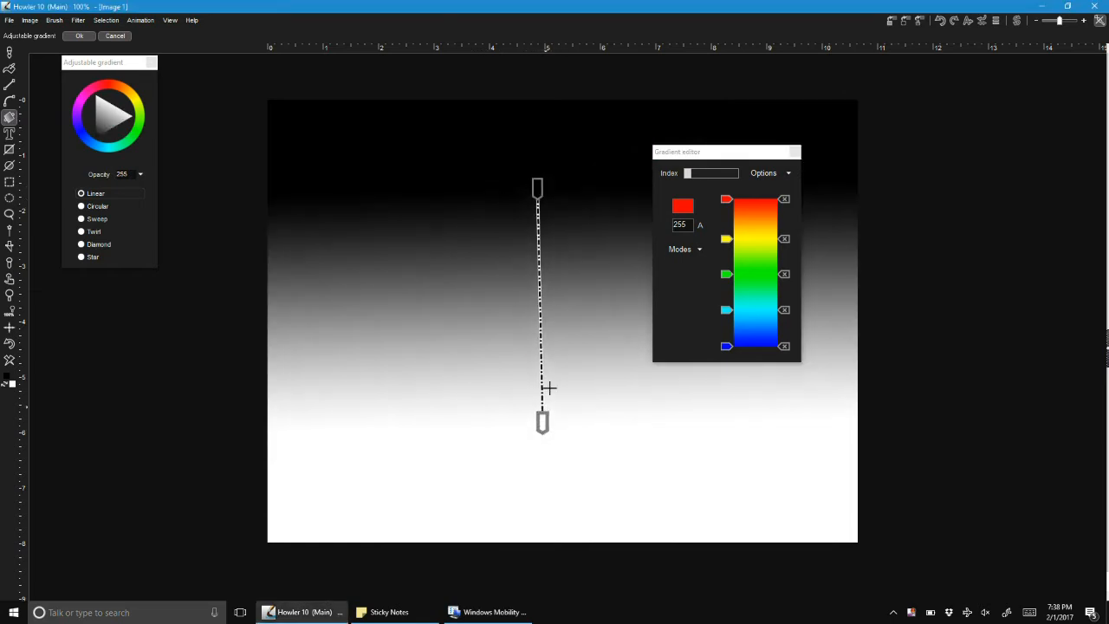
left_click_drag(542, 421, 537, 345)
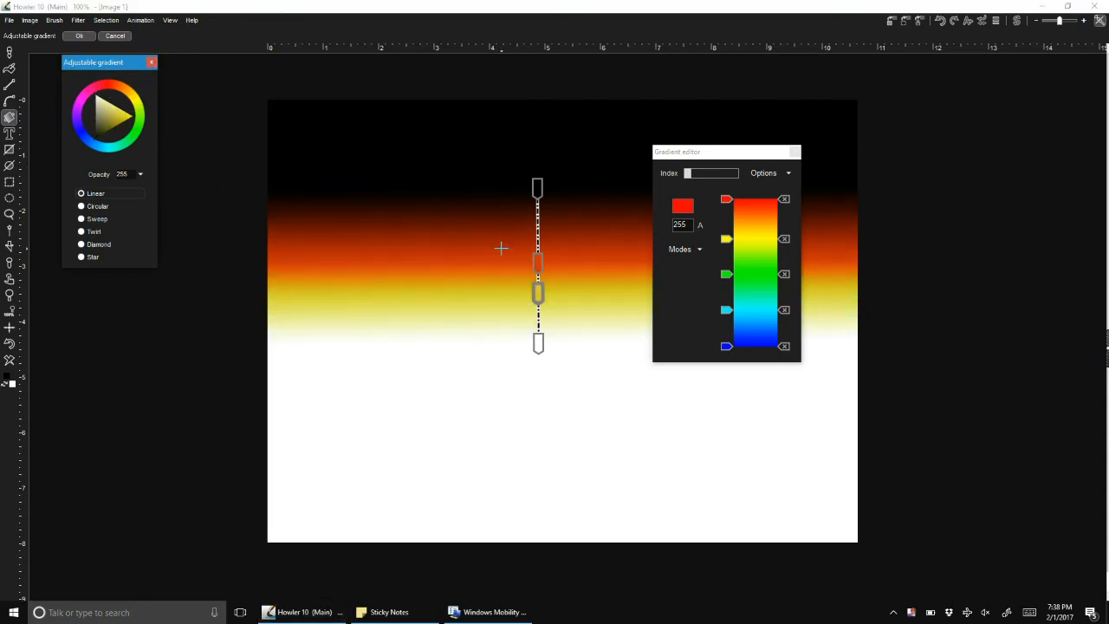
mouse_move(797, 171)
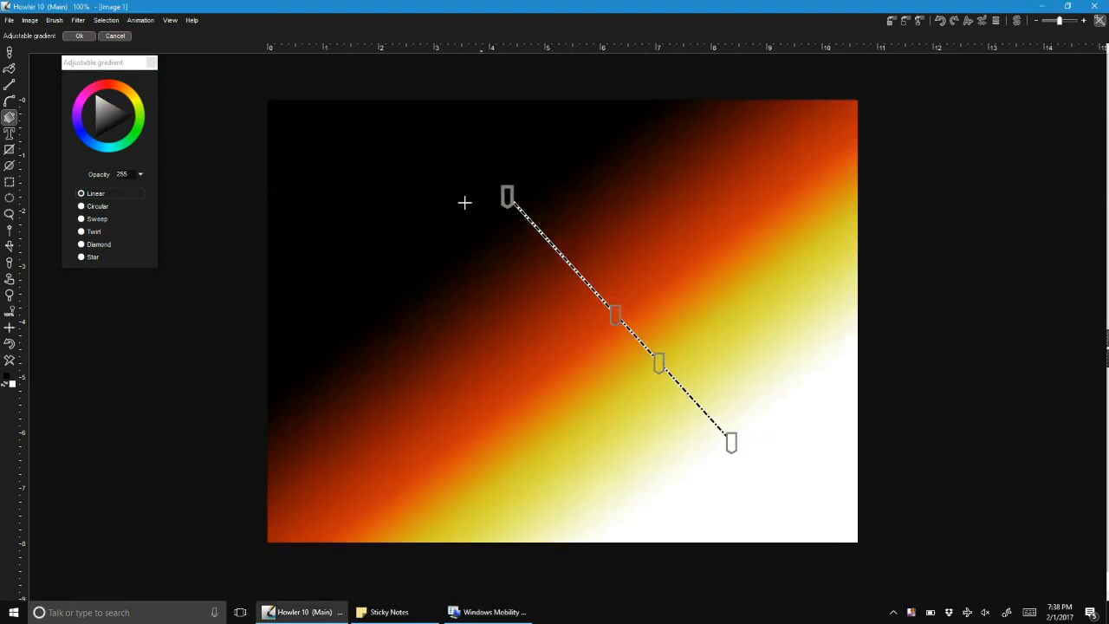
Step: Tilt the gradient diagonally and add spread-out stops for repeating orange and yellow bands
left_click_drag(507, 196, 371, 220)
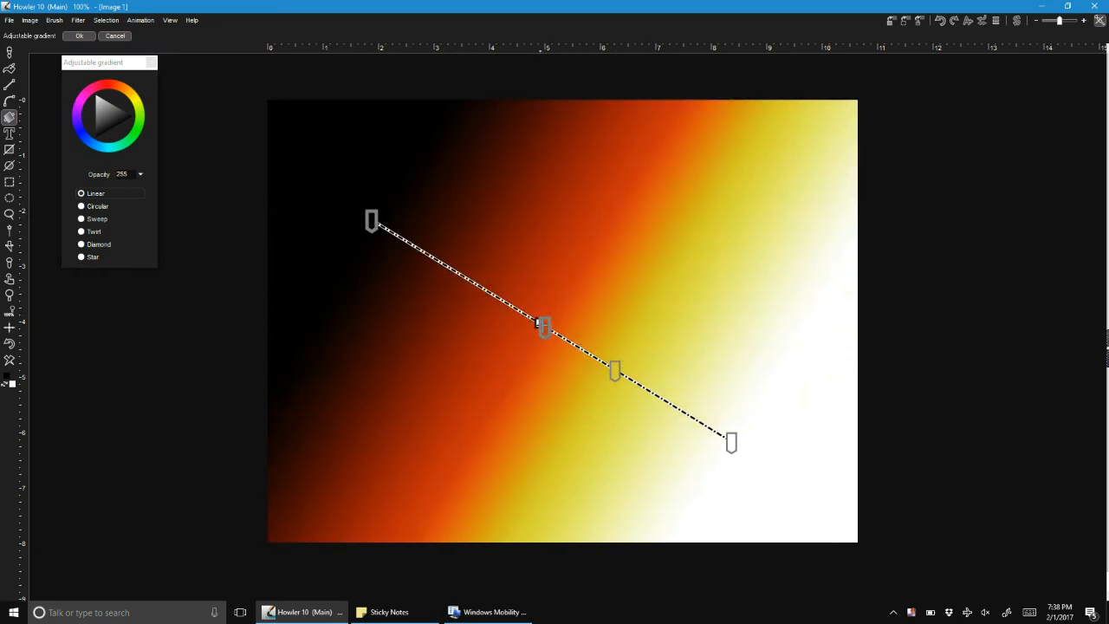
left_click_drag(544, 328, 423, 253)
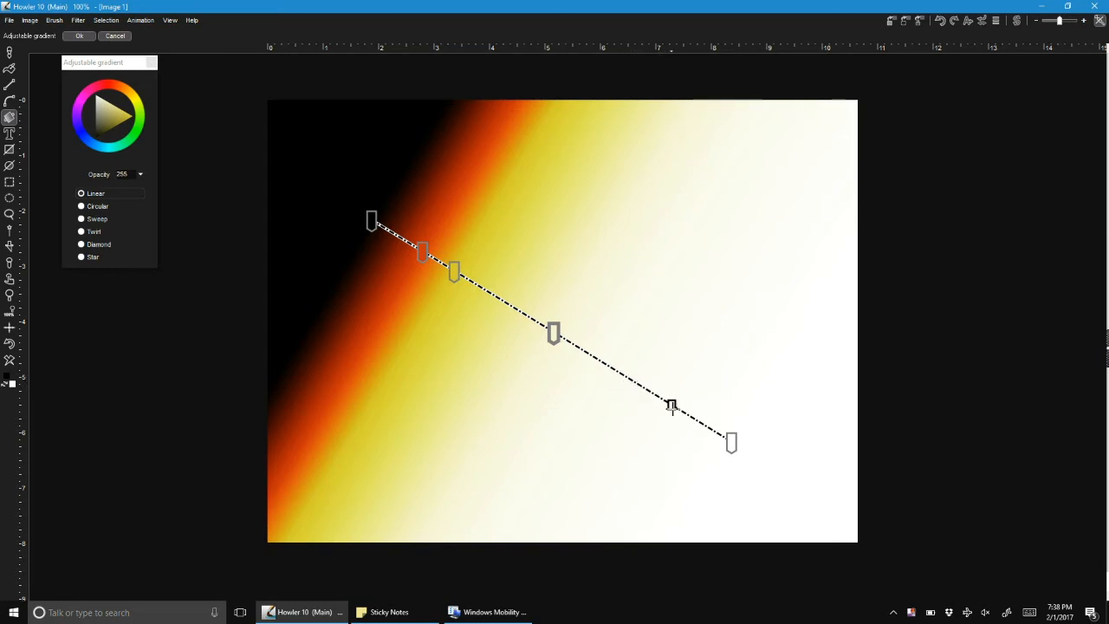
left_click_drag(673, 406, 681, 412)
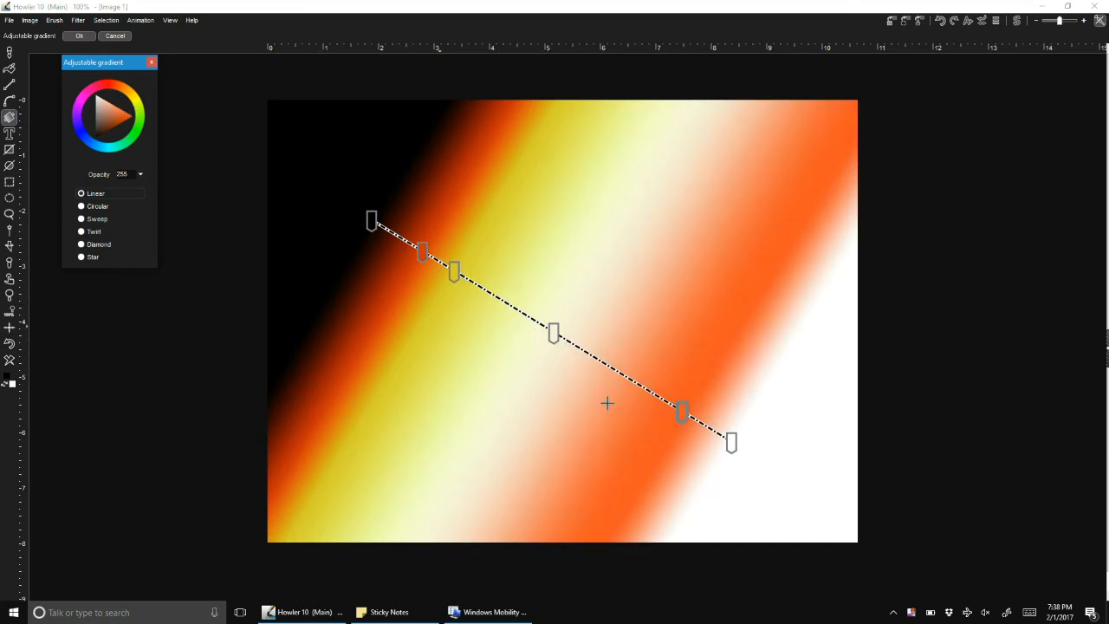
left_click_drag(682, 413, 606, 366)
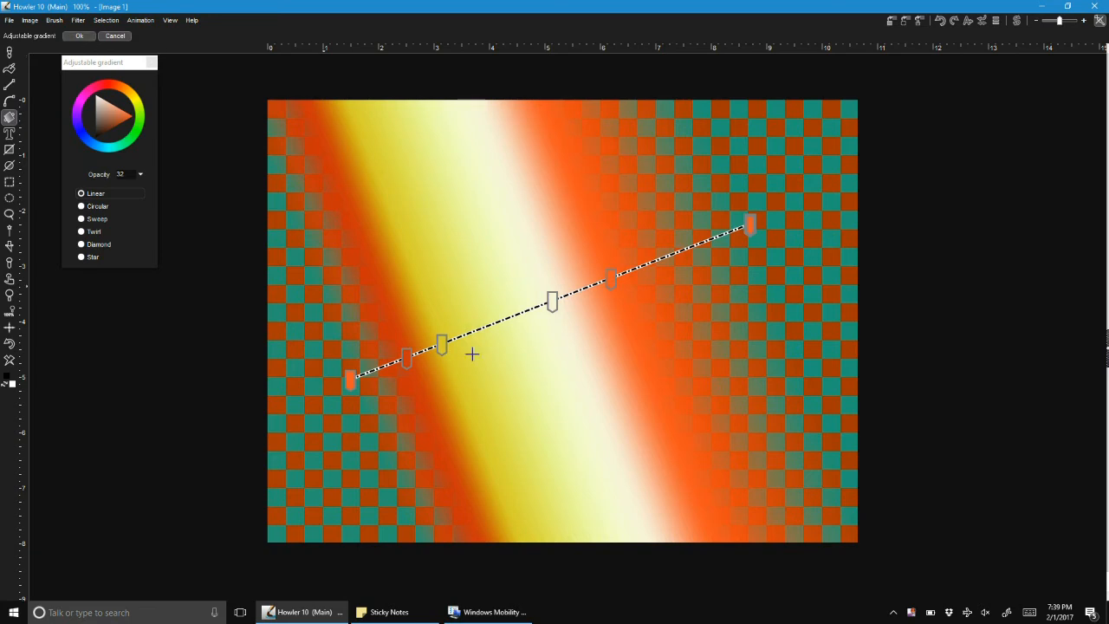
Step: Show the options list for the gradient's far end stop
right_click(750, 225)
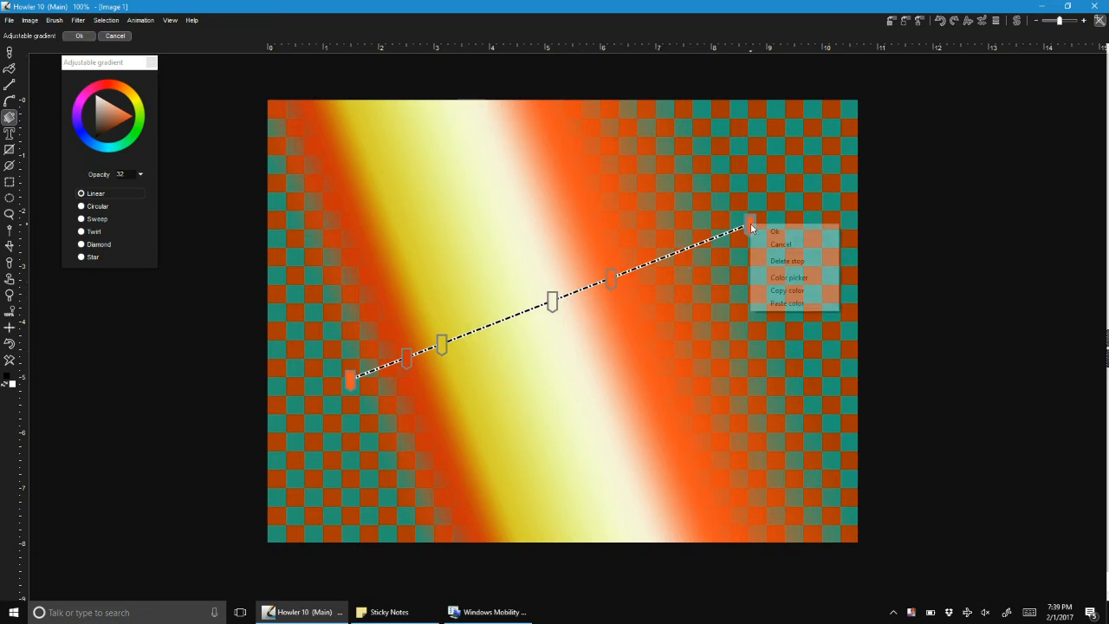
mouse_move(786, 291)
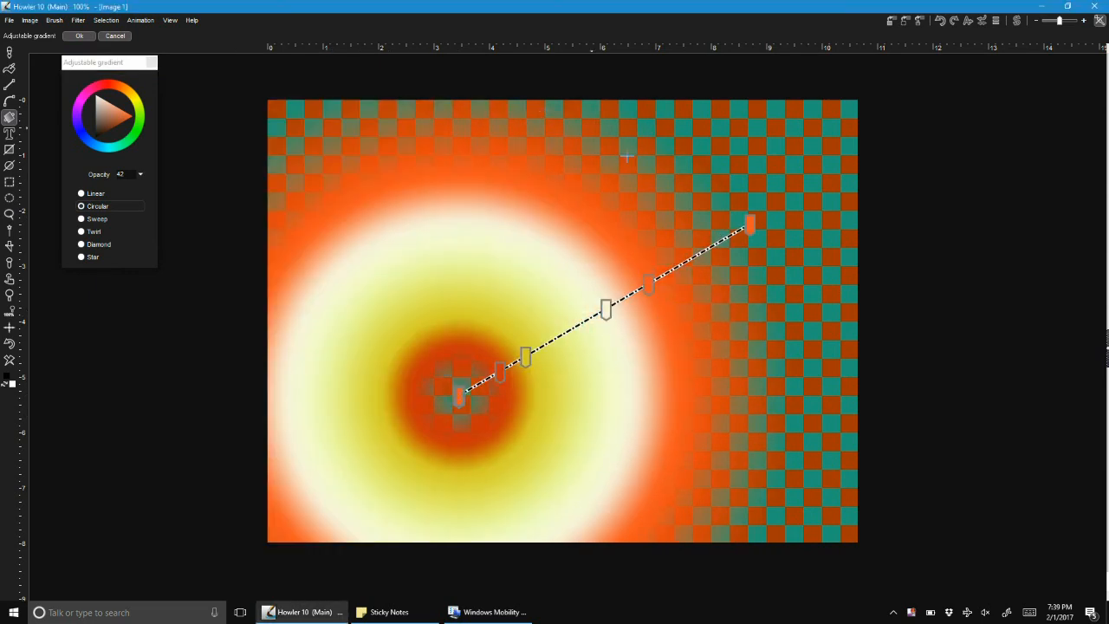
Step: Try the Sweep shape with its centre moved lower-left, then the Twirl spiral shape
left_click(95, 62)
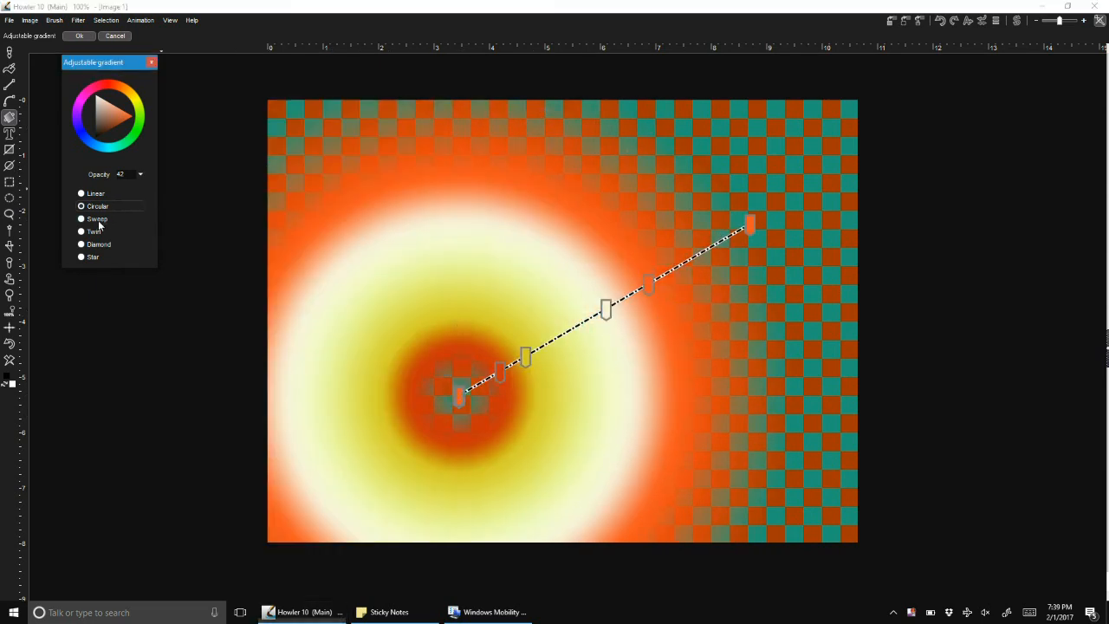
left_click(82, 218)
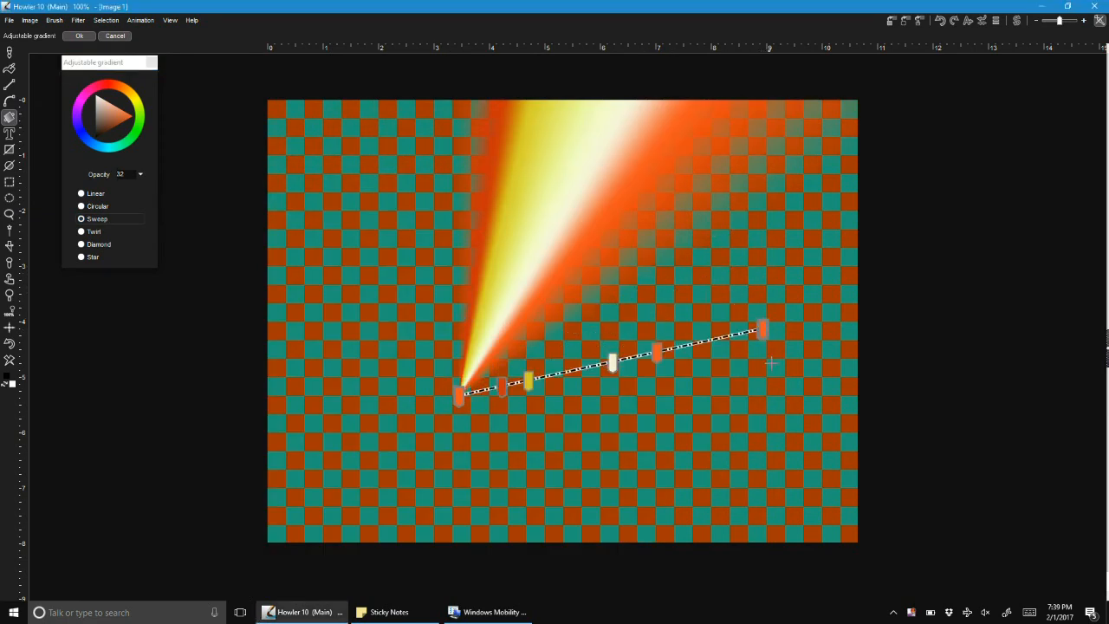
left_click_drag(771, 364, 399, 558)
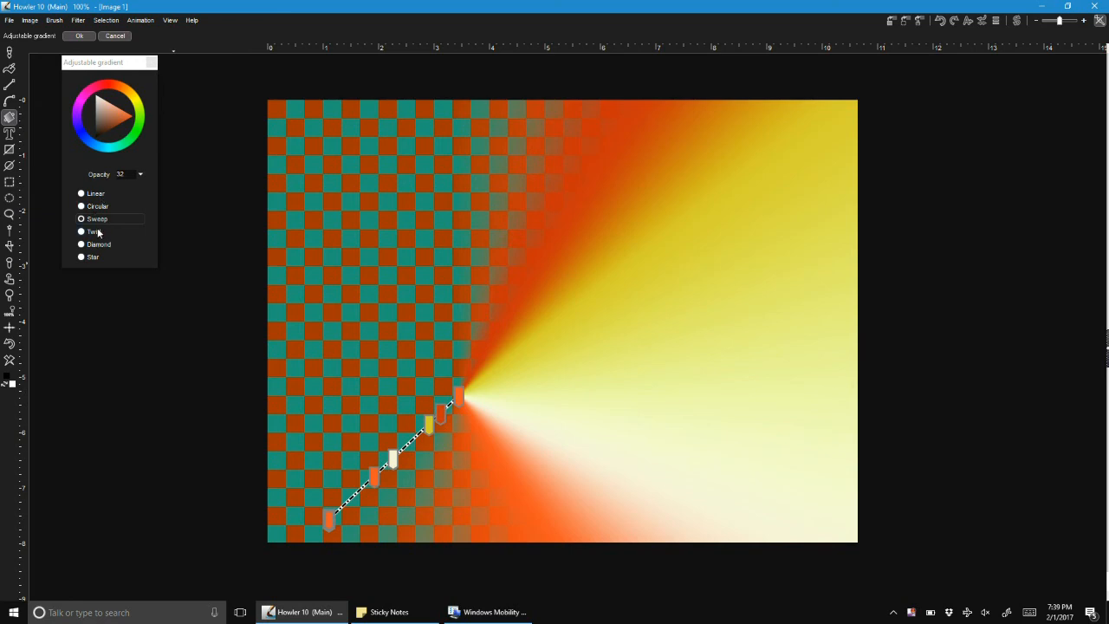
left_click(81, 232)
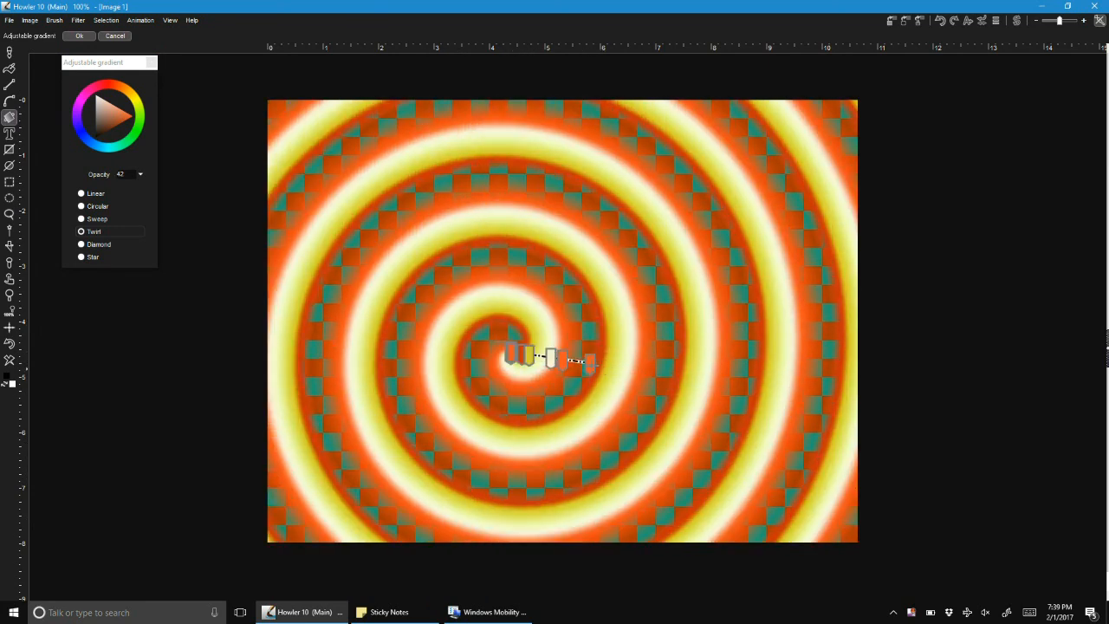
left_click(81, 232)
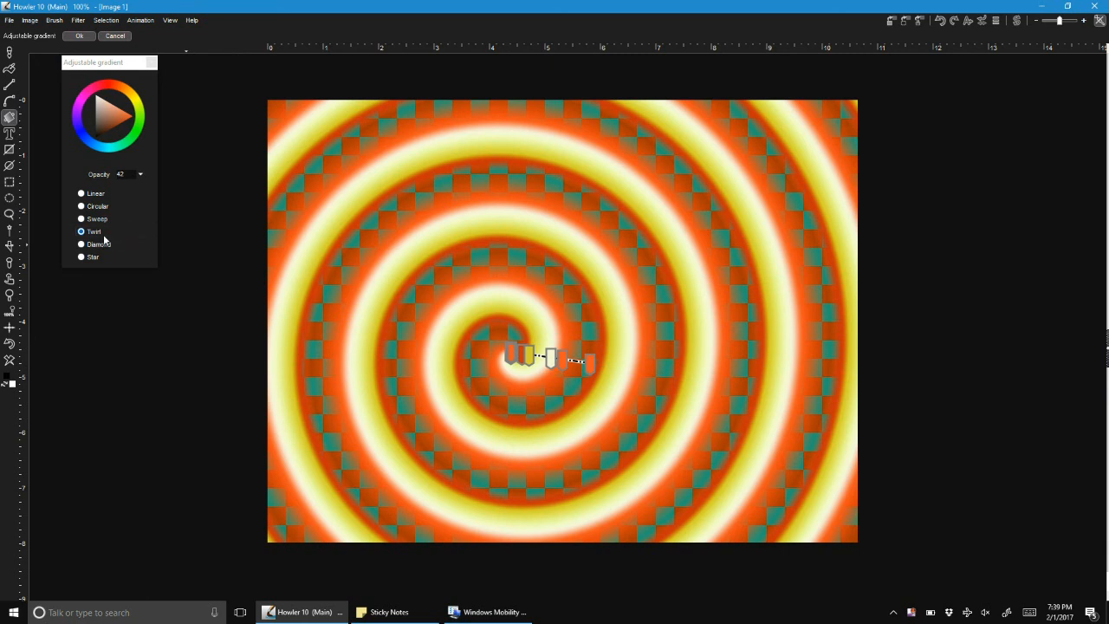
Step: Make the gradient a Star shape and enlarge it so orange-yellow rings fill the canvas
left_click(82, 257)
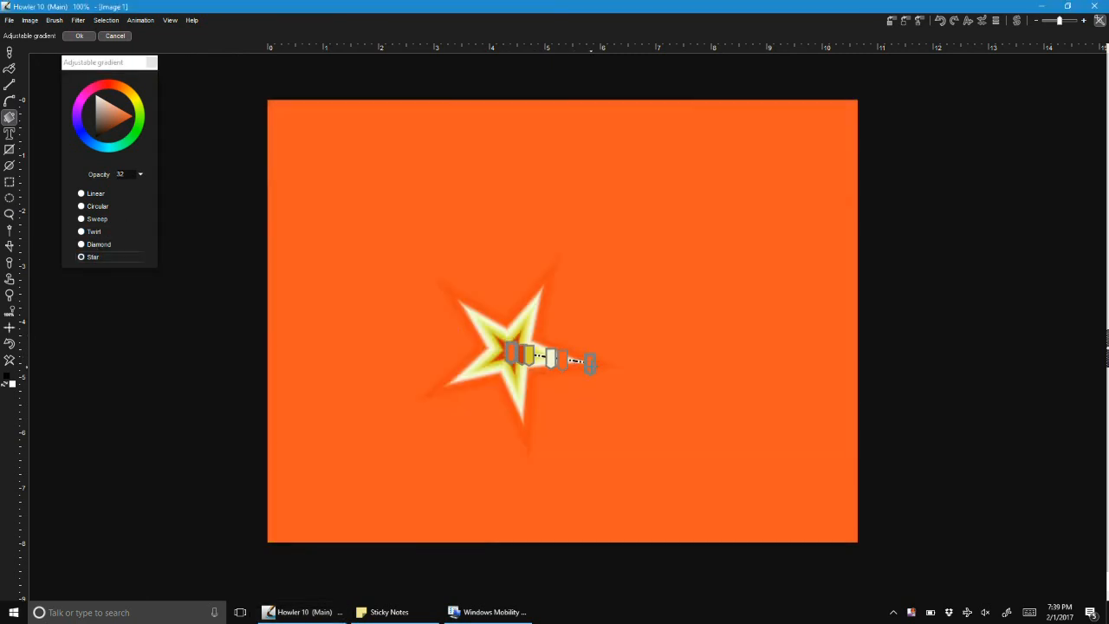
left_click_drag(575, 359, 813, 249)
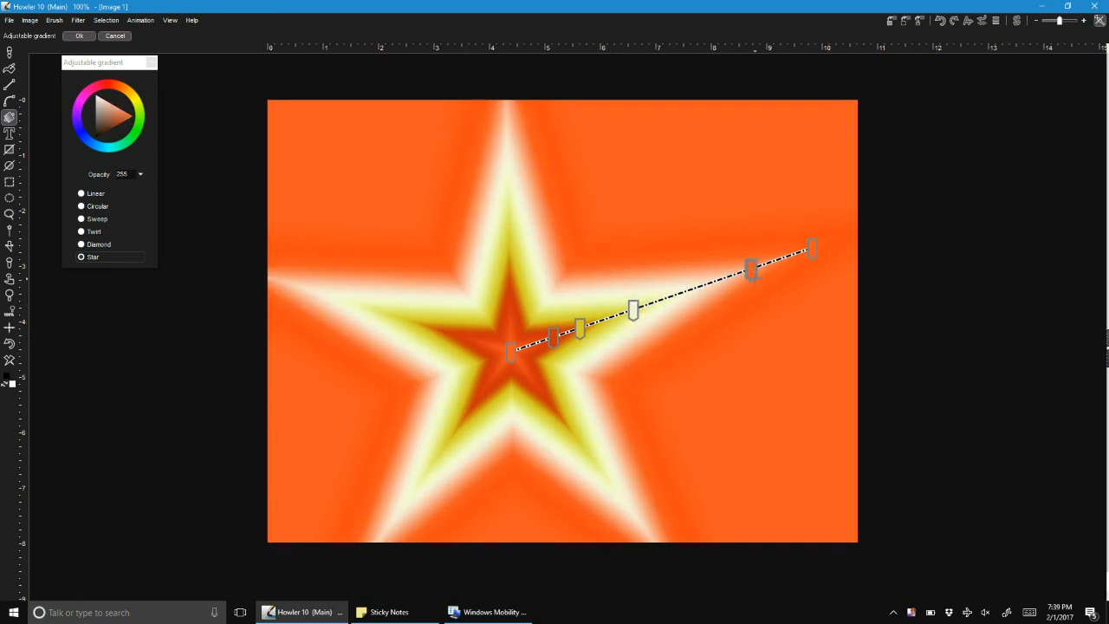
left_click_drag(752, 266, 756, 269)
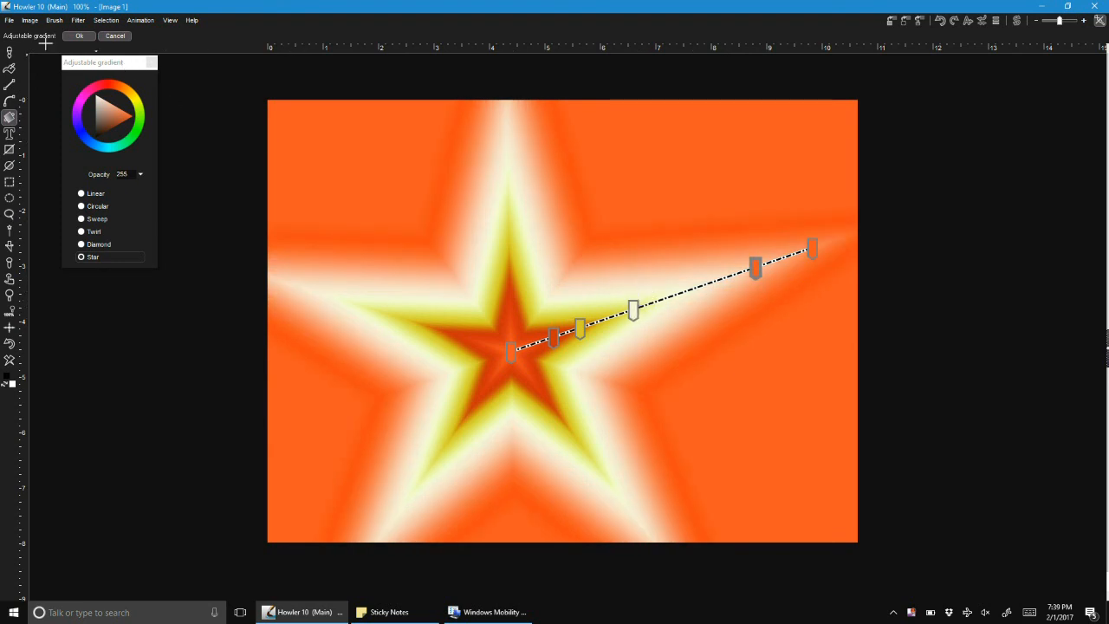